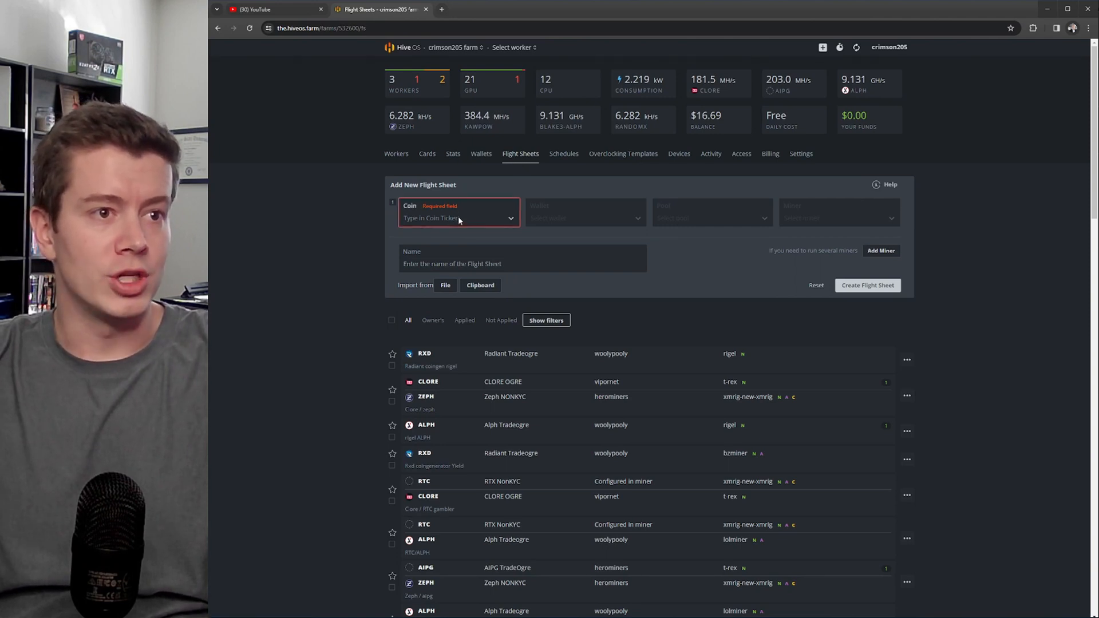
# Fill the first flight sheet row with coin AIPG, wallet AIPG TradeOgre and T-Rex Miner.
pyautogui.click(459, 218)
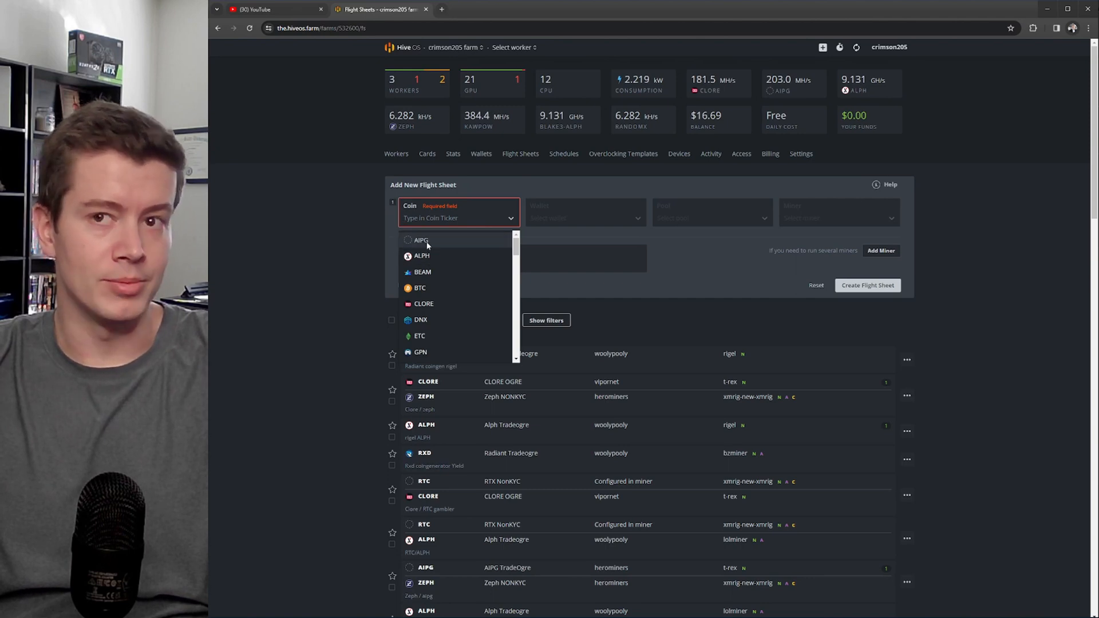
pyautogui.click(421, 239)
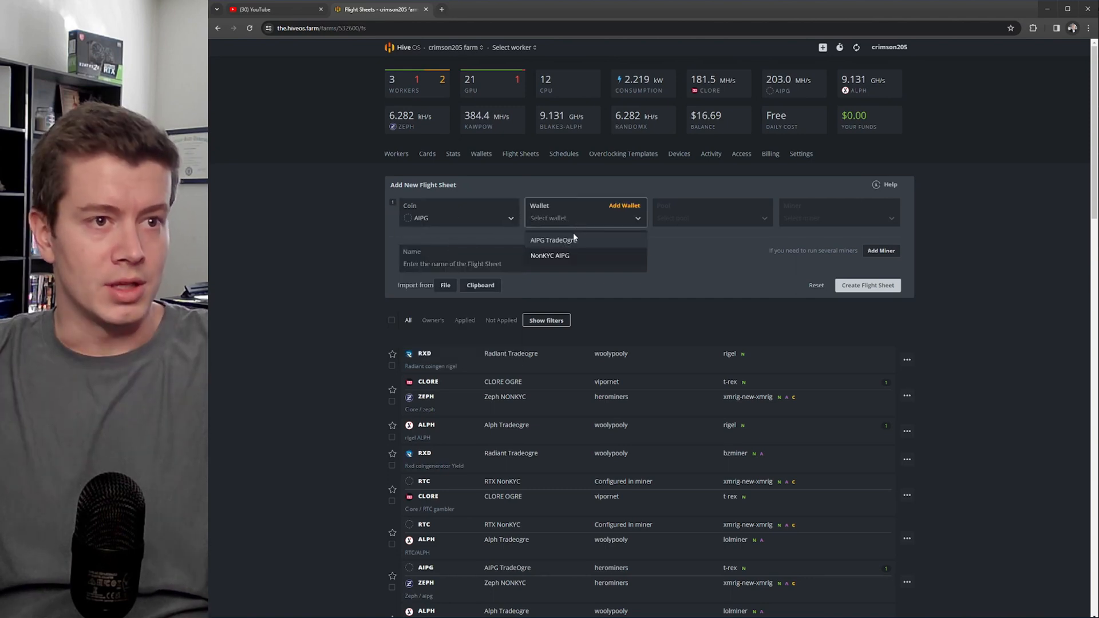
pyautogui.click(553, 239)
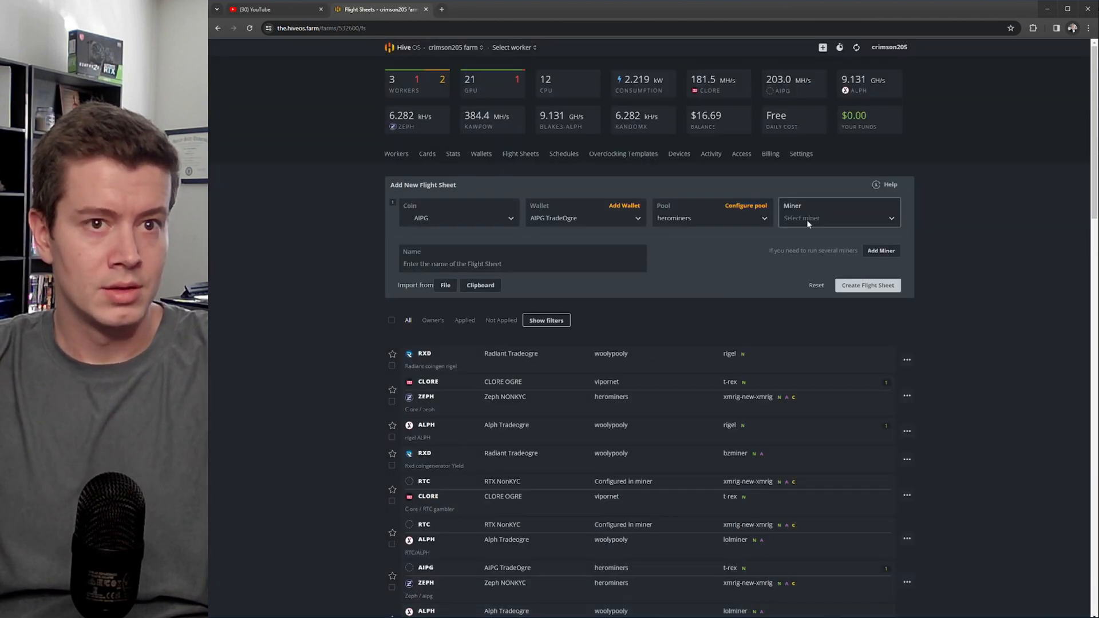
pyautogui.click(837, 218)
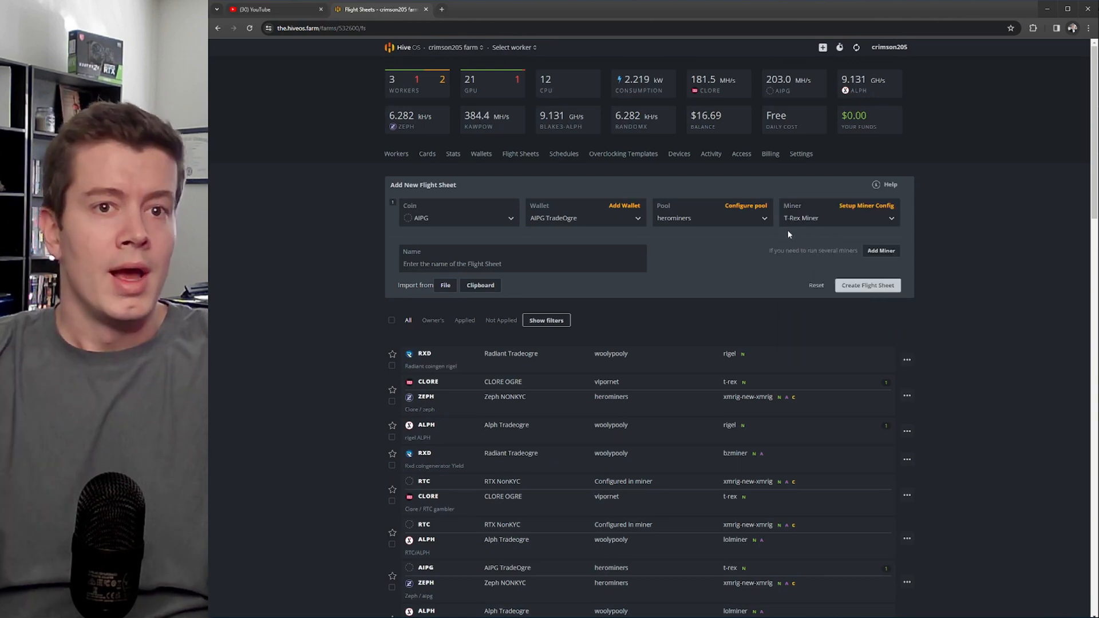
pyautogui.moveTo(881, 250)
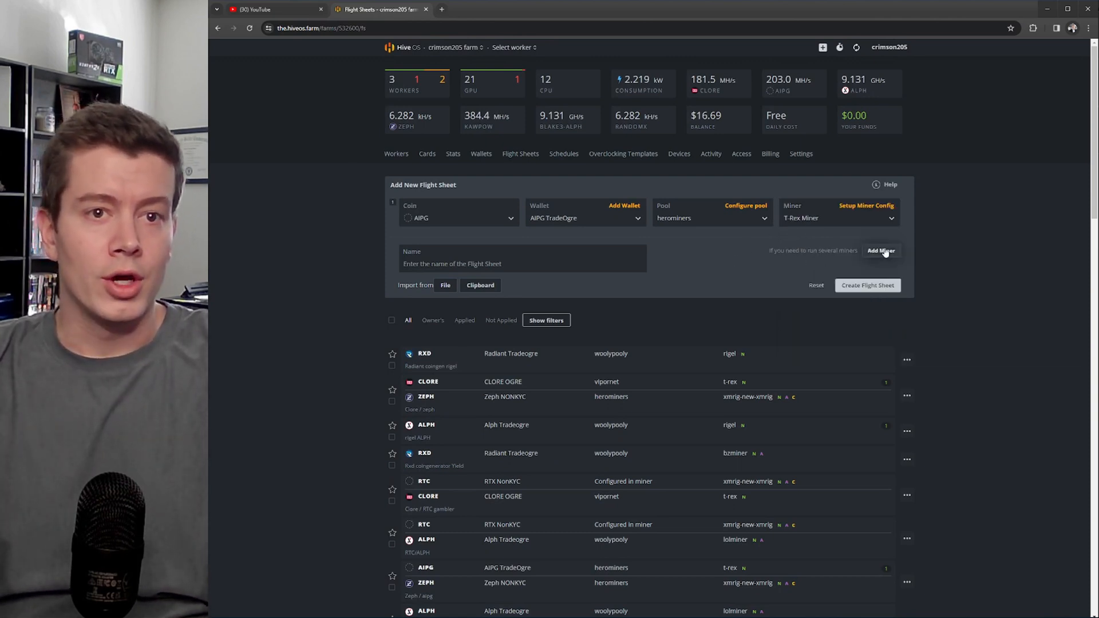
# Add a second flight sheet row with ZEPH as its coin.
pyautogui.click(880, 251)
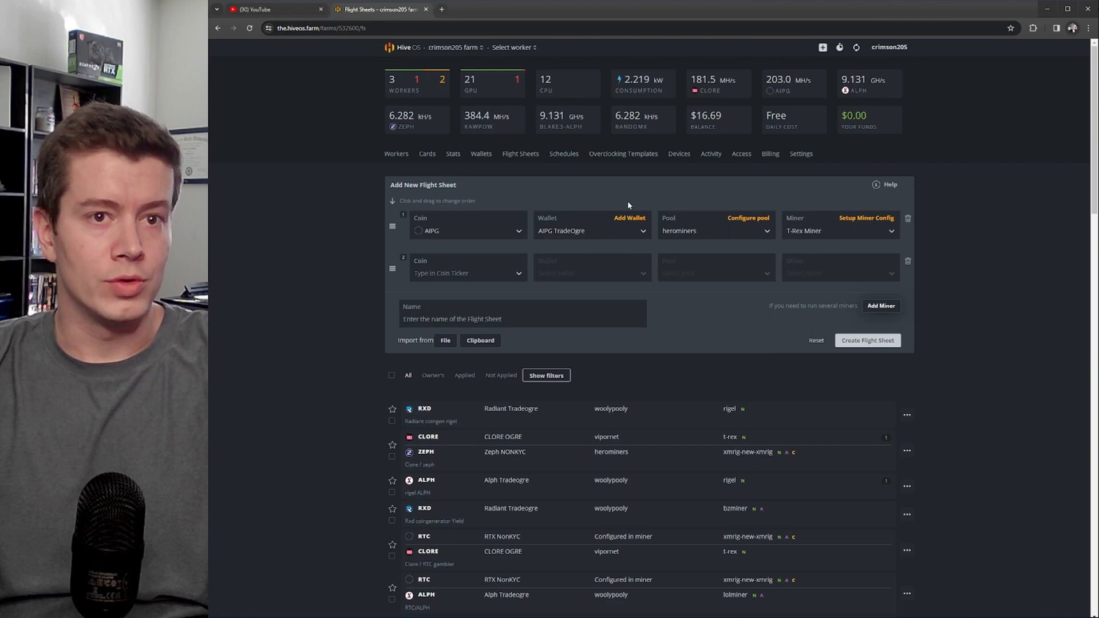
pyautogui.moveTo(758, 218)
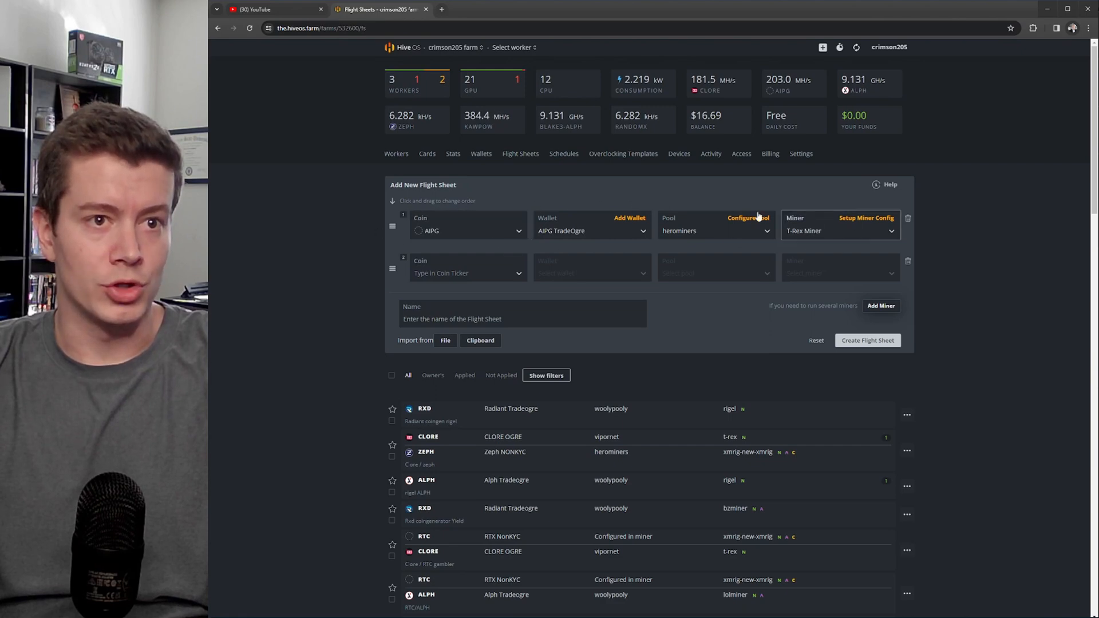
pyautogui.click(468, 273)
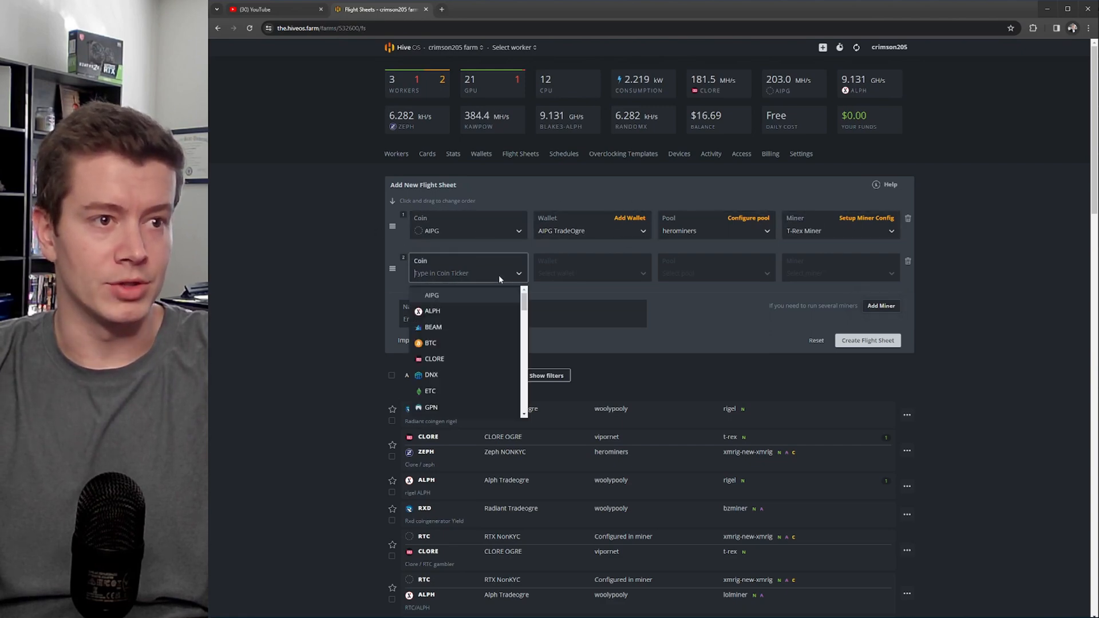
pyautogui.write('ze')
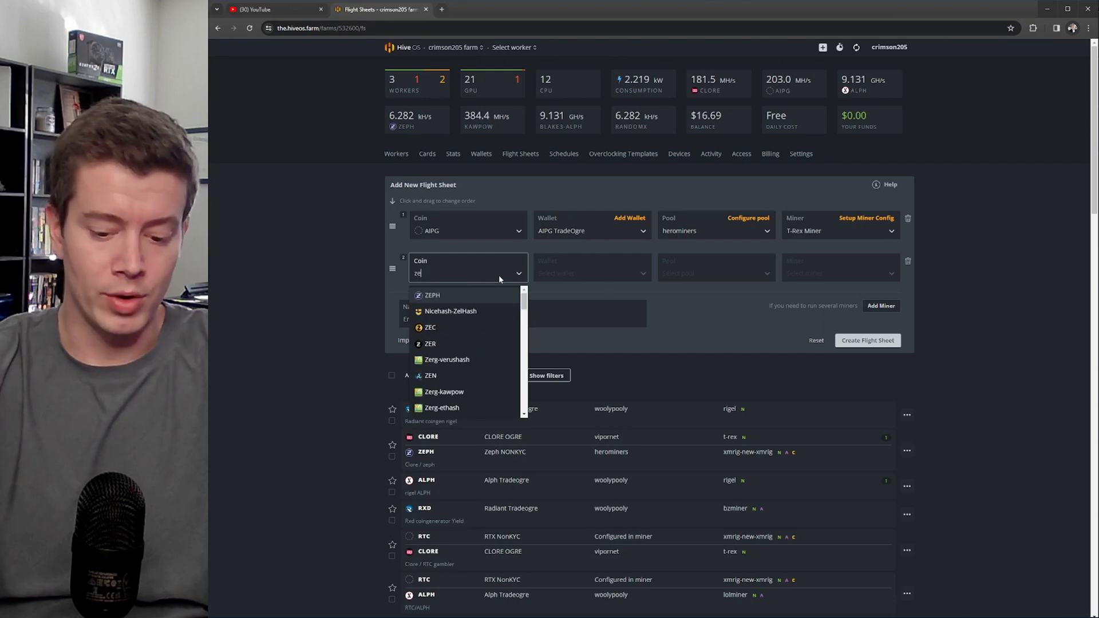
pyautogui.click(432, 296)
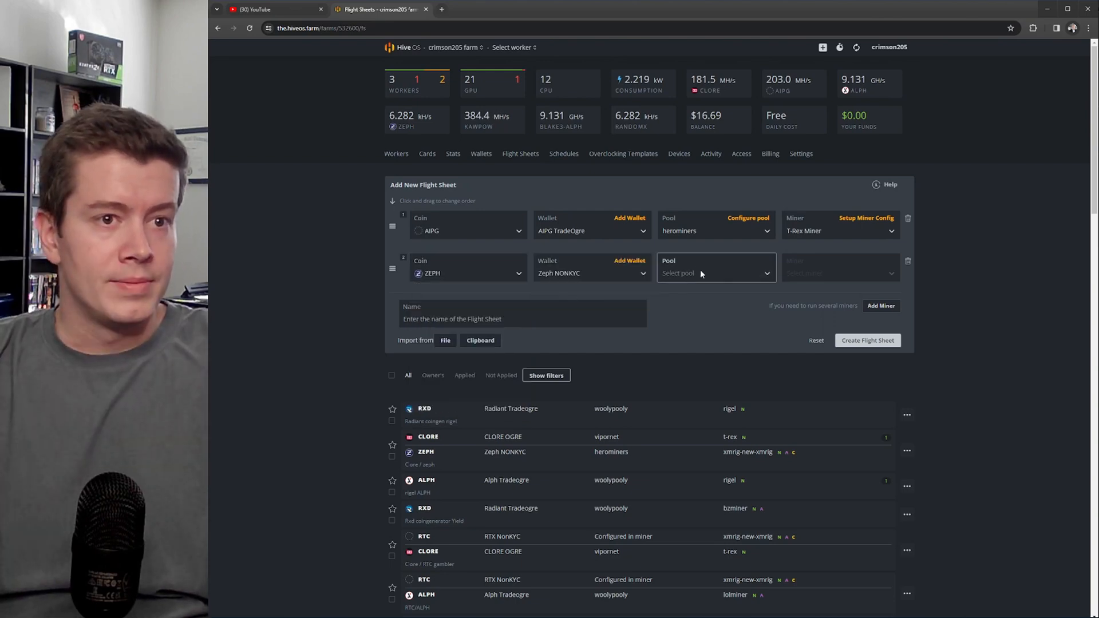
# Give the ZEPH row herominers pool and XMRig (new), and name the sheet 'AIPG / ZEPH'.
pyautogui.click(715, 272)
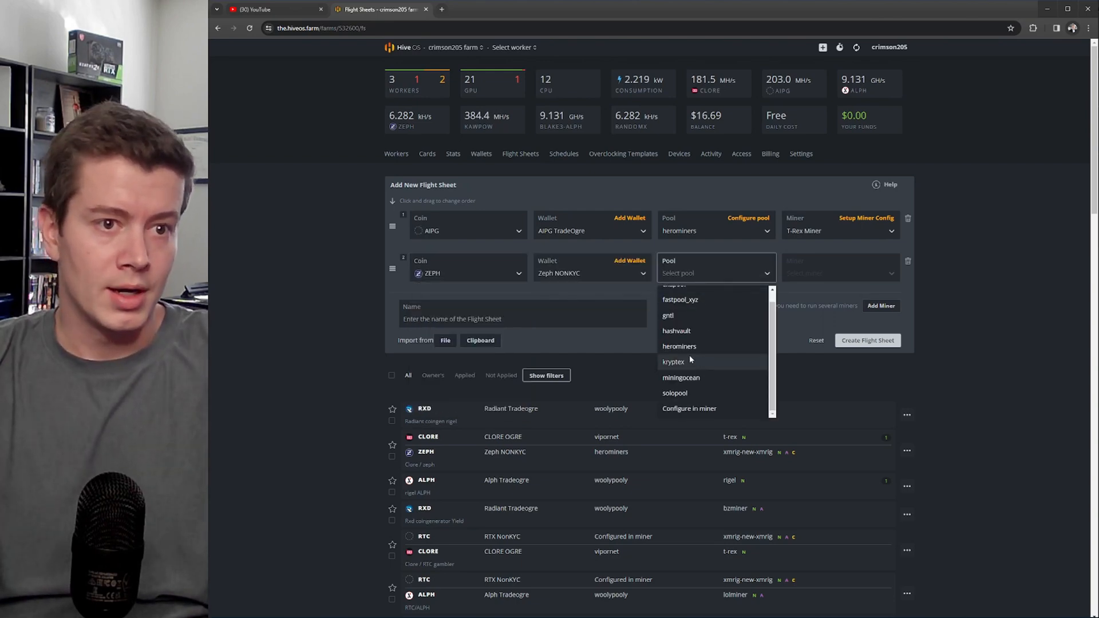
pyautogui.click(678, 346)
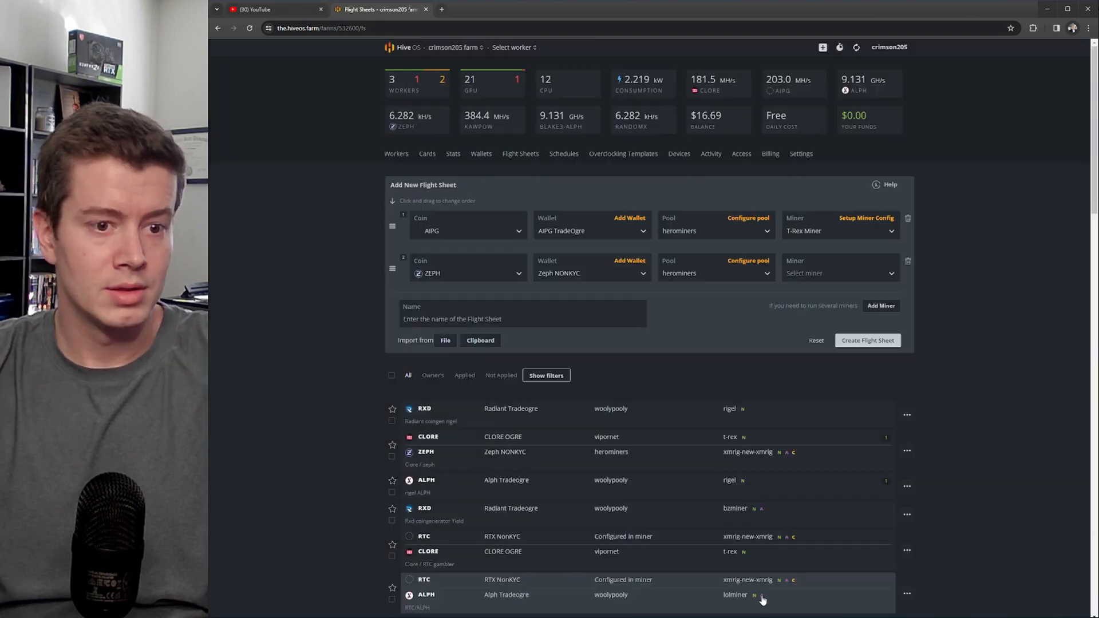
pyautogui.click(839, 272)
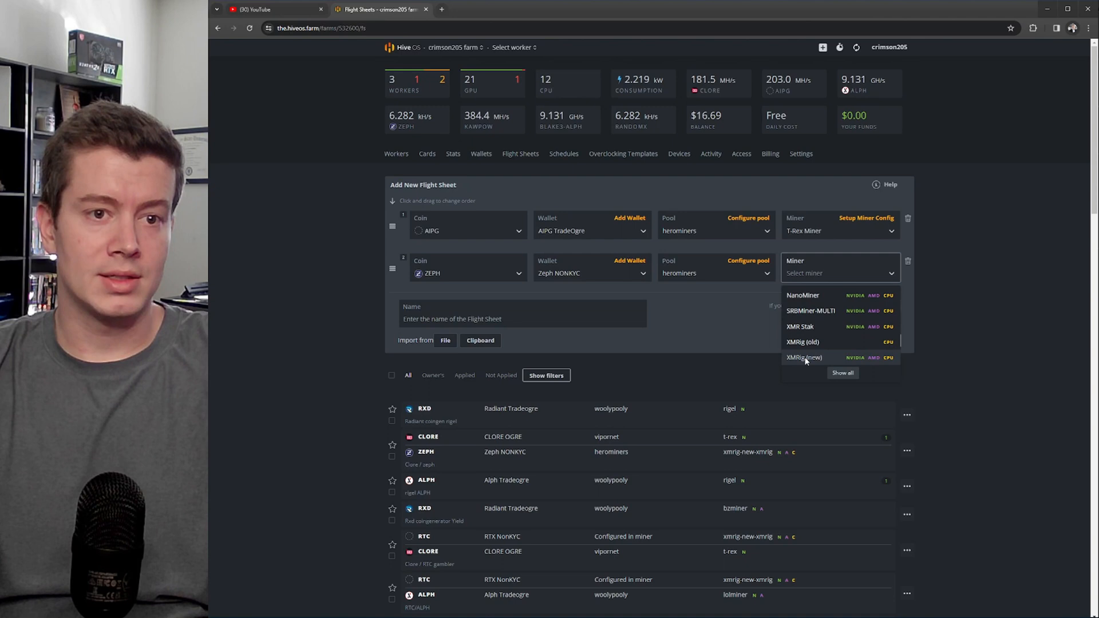
pyautogui.click(805, 358)
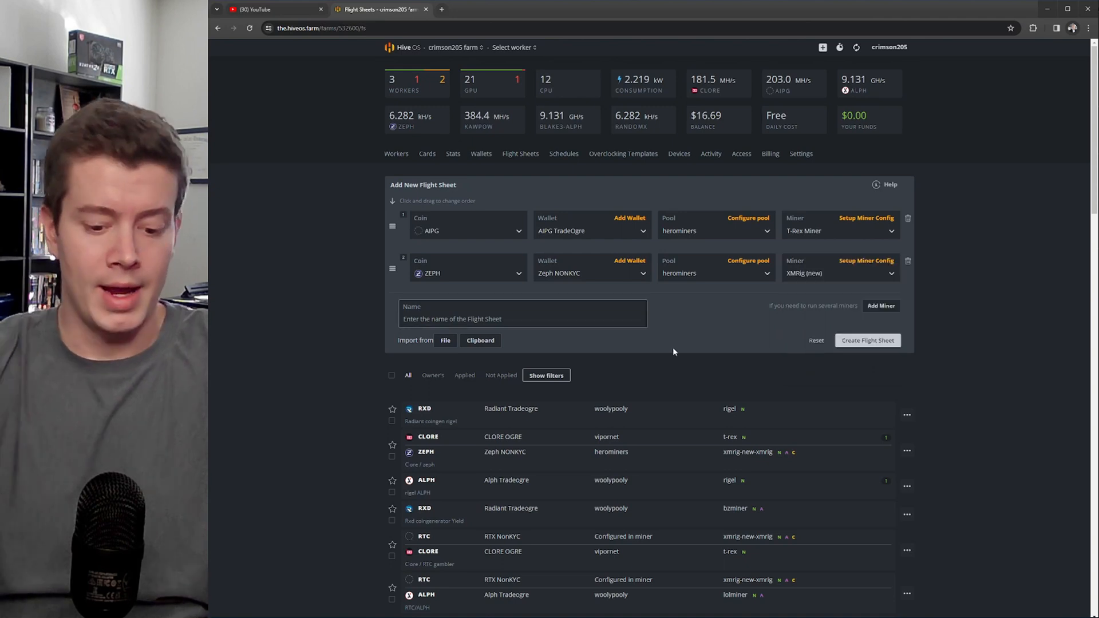
pyautogui.write('A')
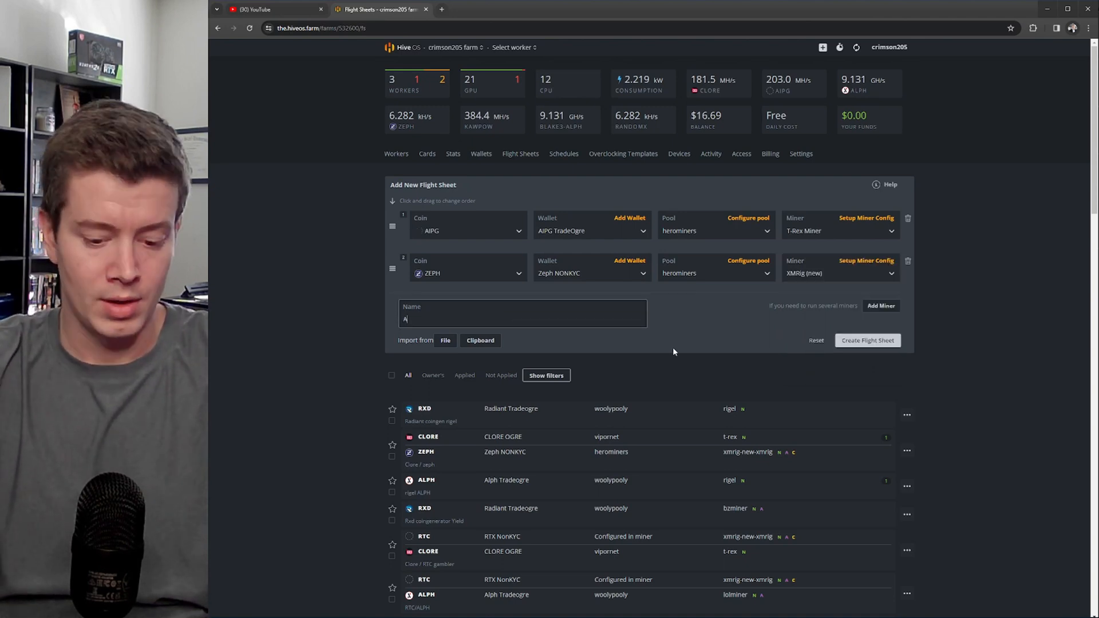
pyautogui.write('IPG / ZEPH')
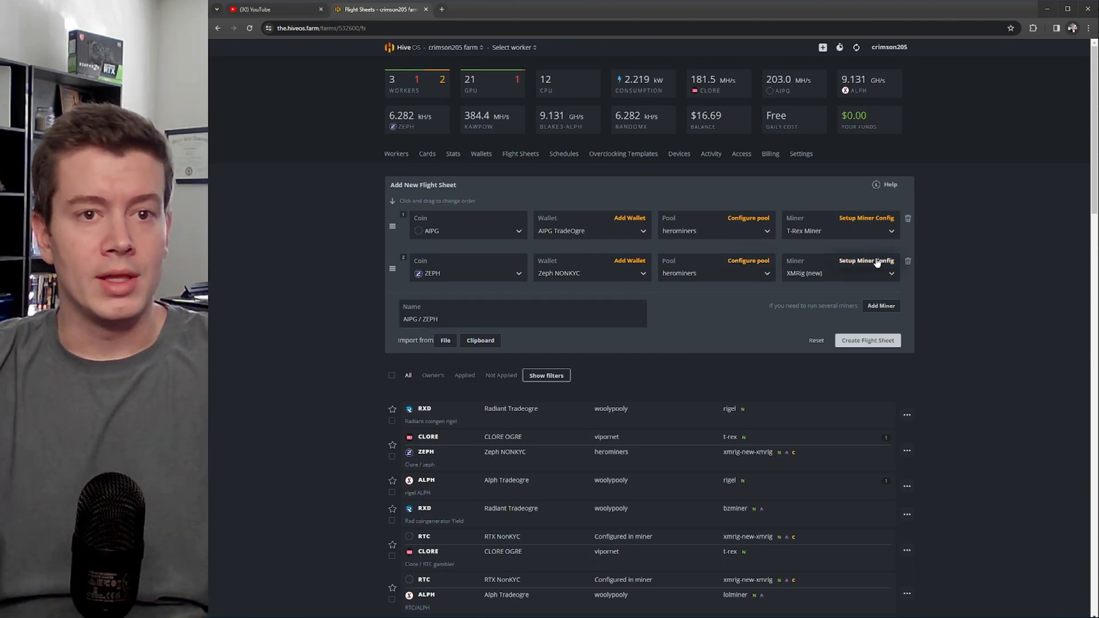
pyautogui.moveTo(867, 262)
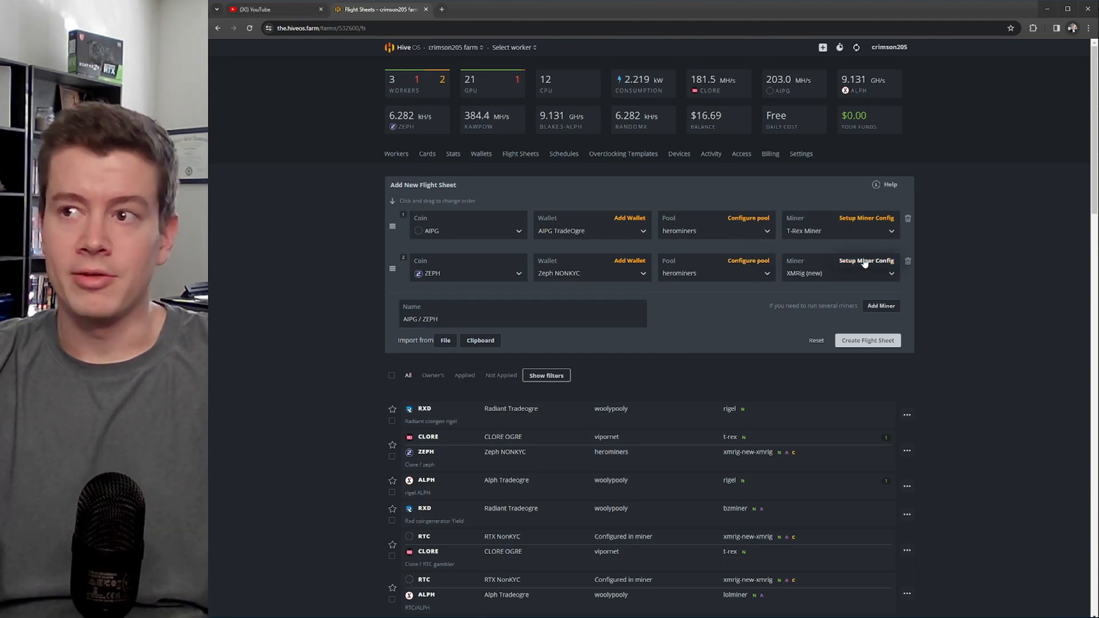
# Set the XMRig (new) CPU hugepages to the recommended 1248 and apply the changes.
pyautogui.click(866, 260)
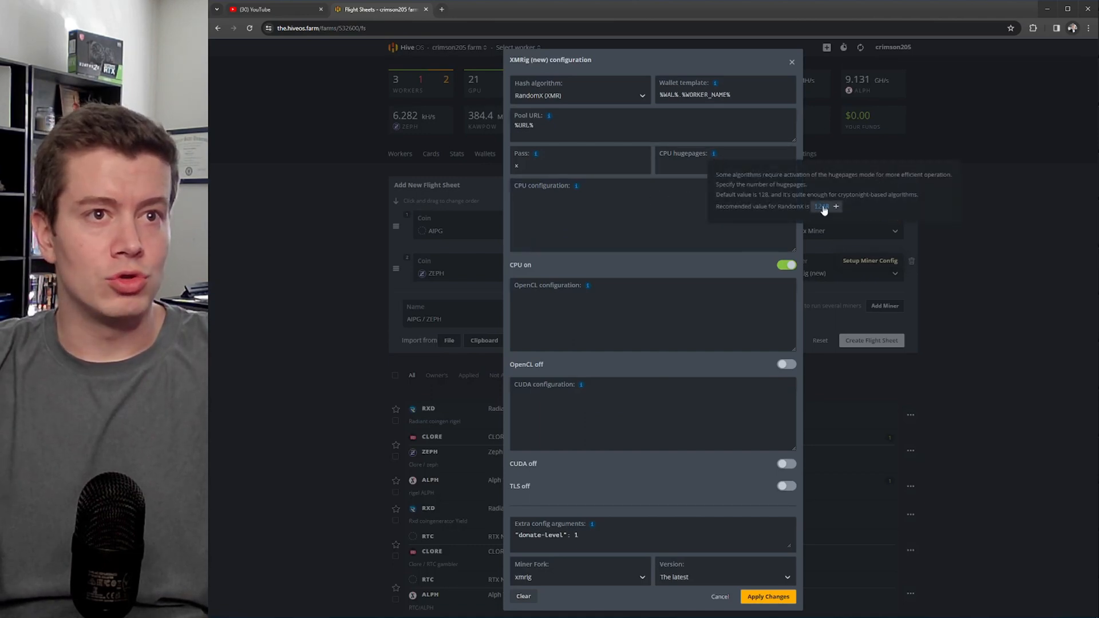
pyautogui.click(835, 206)
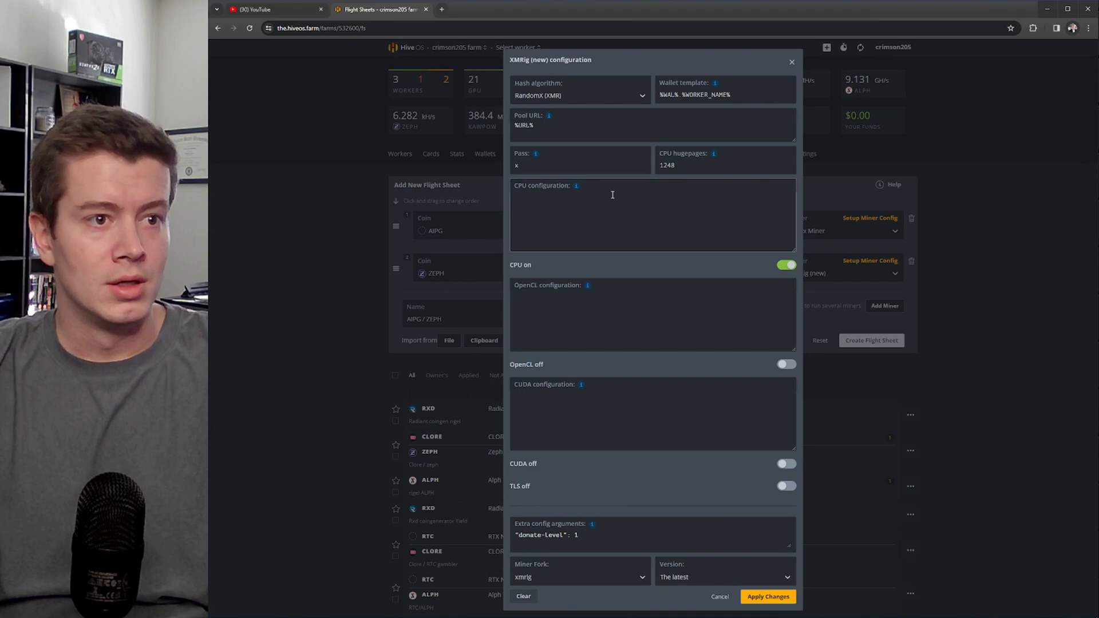
pyautogui.moveTo(713, 274)
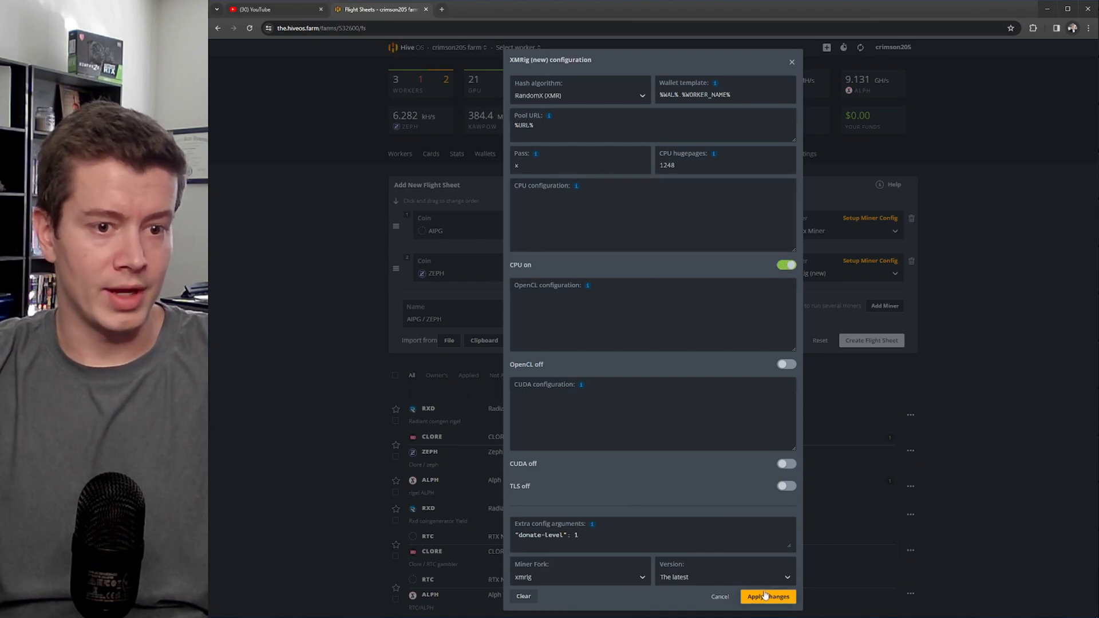
pyautogui.click(767, 596)
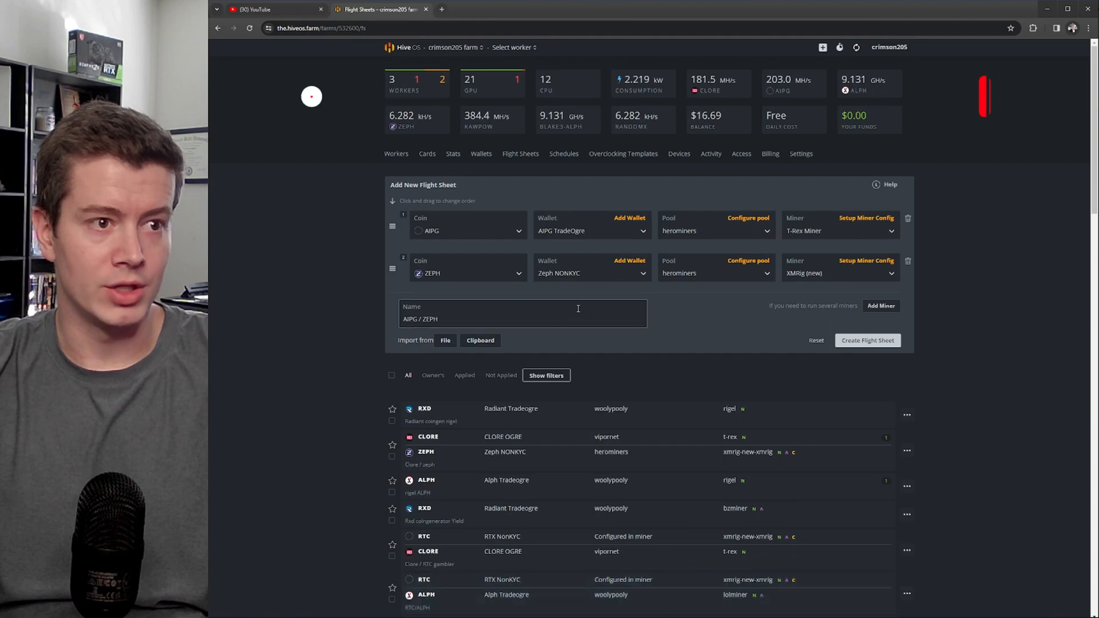
# Create the flight sheet and check GambleRig mining AIPG (~202 MH) and ZEPH (6.27 kH).
pyautogui.click(866, 340)
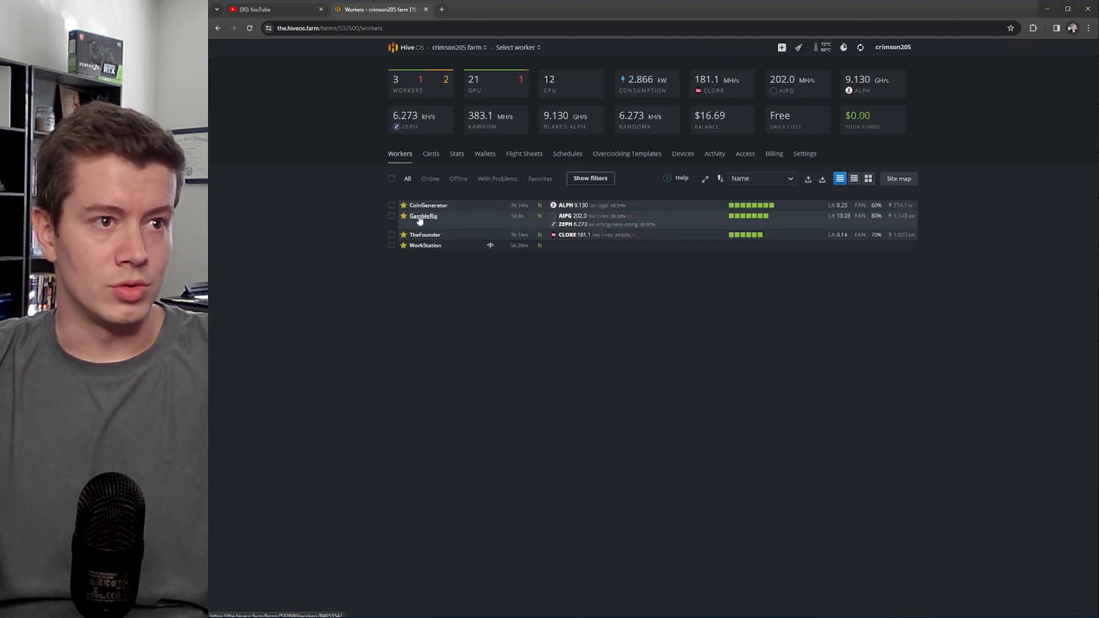
pyautogui.click(422, 215)
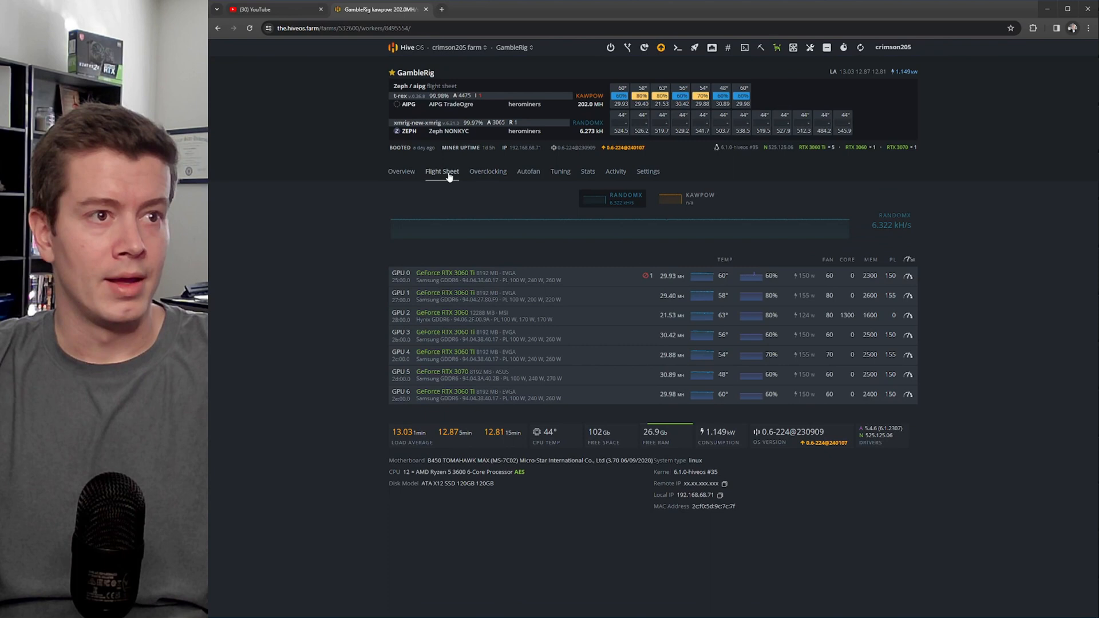
pyautogui.click(441, 171)
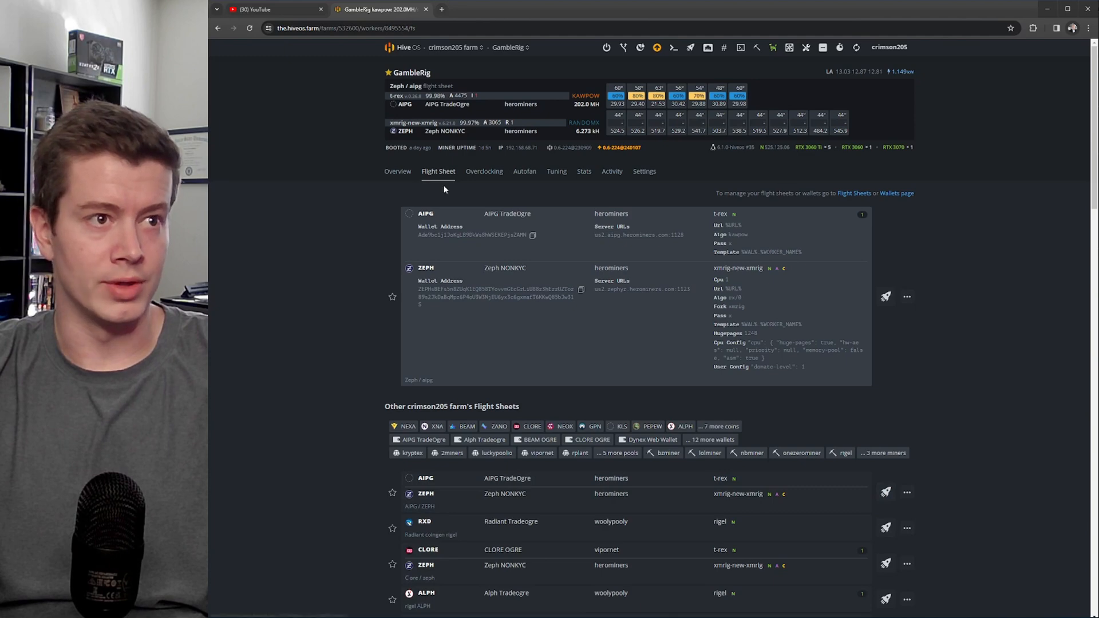
pyautogui.click(401, 171)
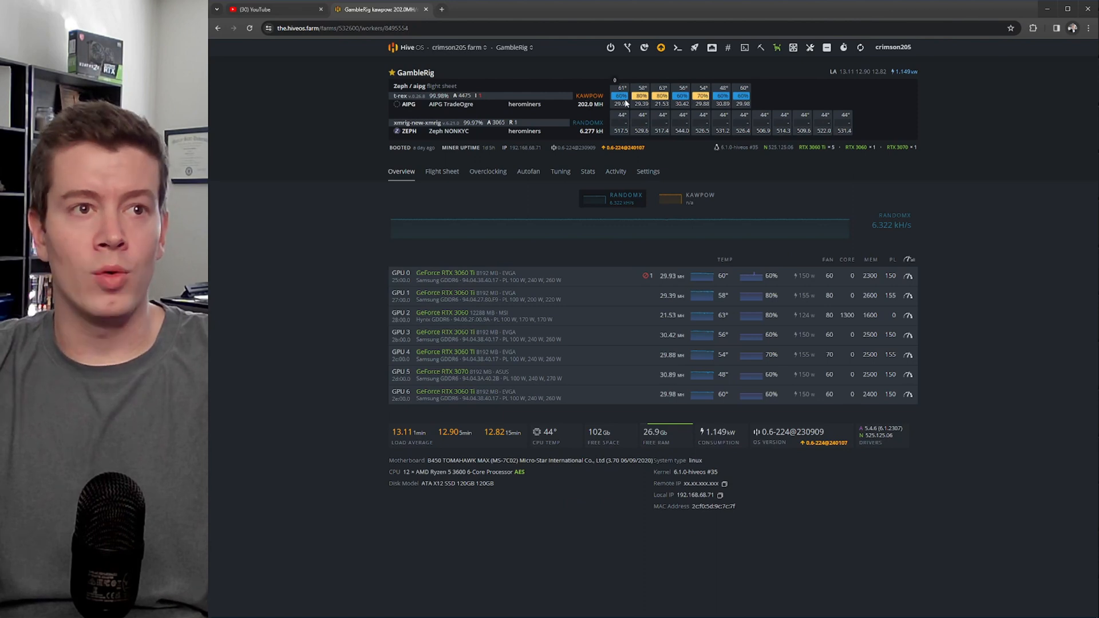
pyautogui.moveTo(761, 98)
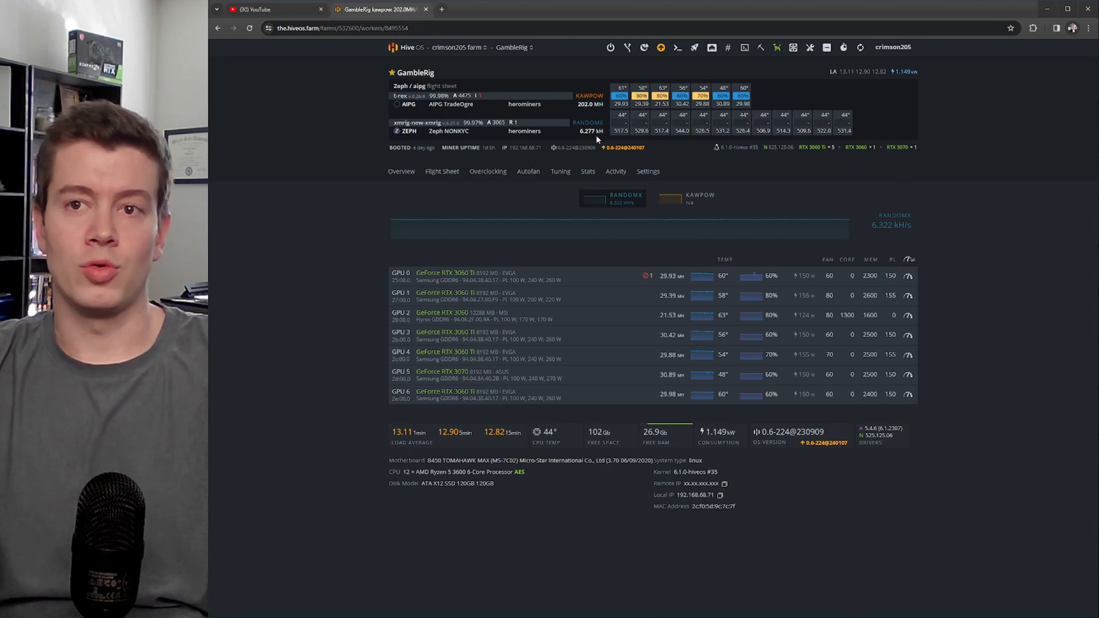
pyautogui.moveTo(602, 146)
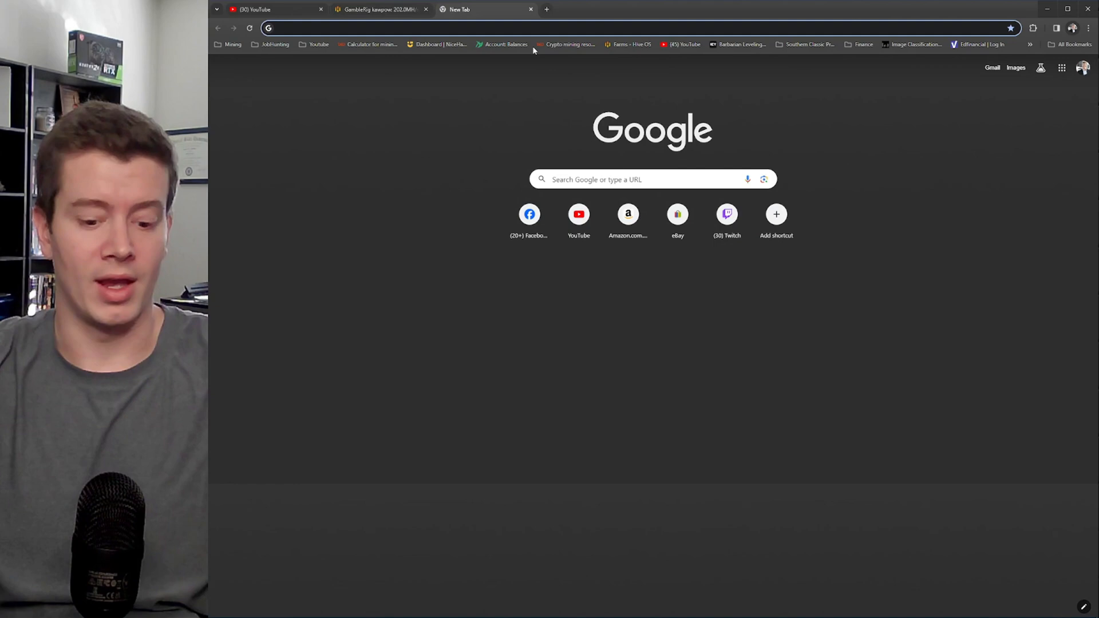
# Open hashrate.no's CPU earnings list and search for the Ryzen 5 3600 (~$0.75/day on ZEPH).
pyautogui.click(568, 44)
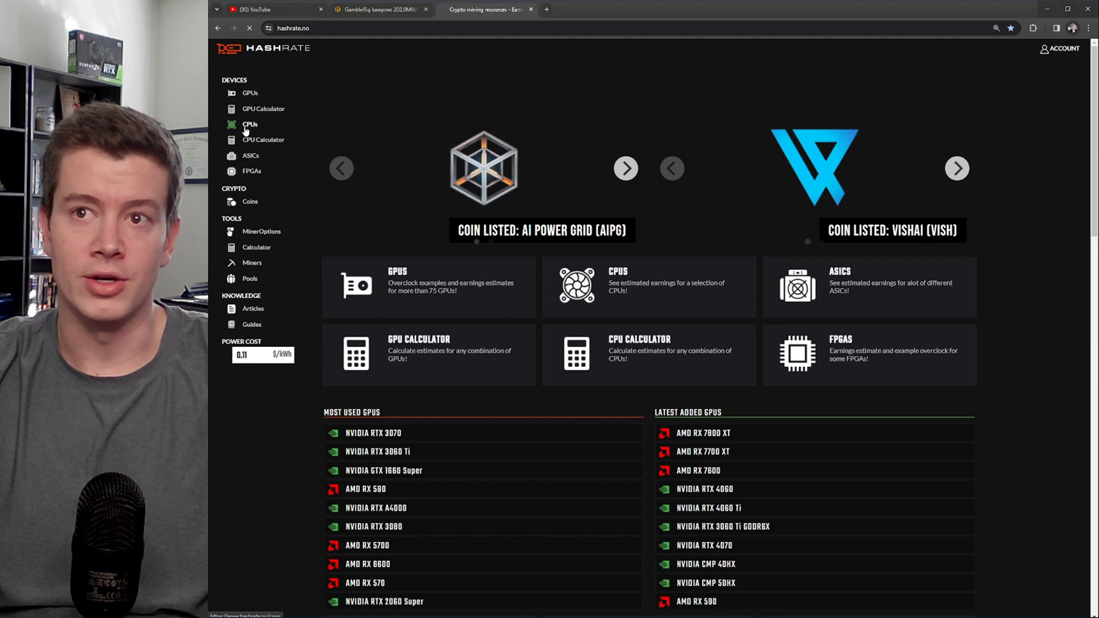
pyautogui.click(249, 124)
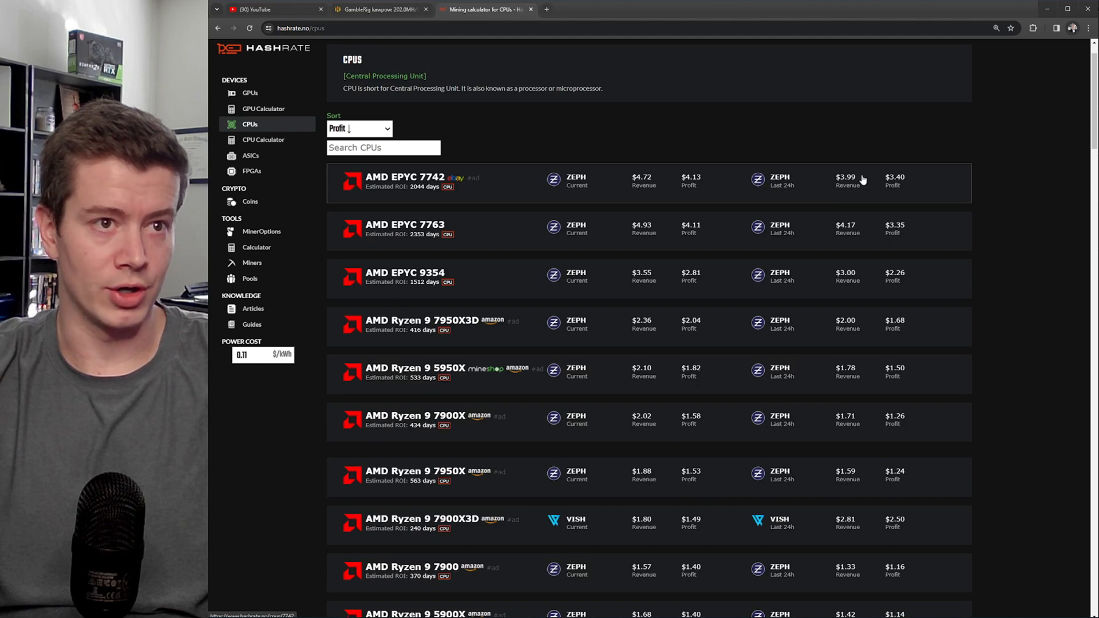
pyautogui.moveTo(685, 179)
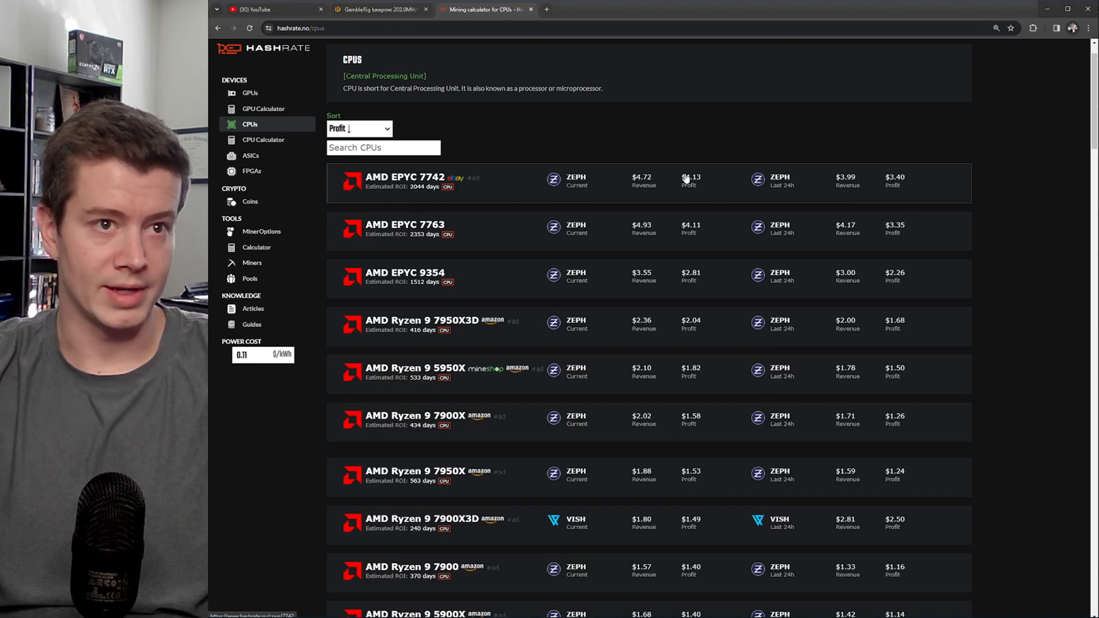
pyautogui.scroll(-3)
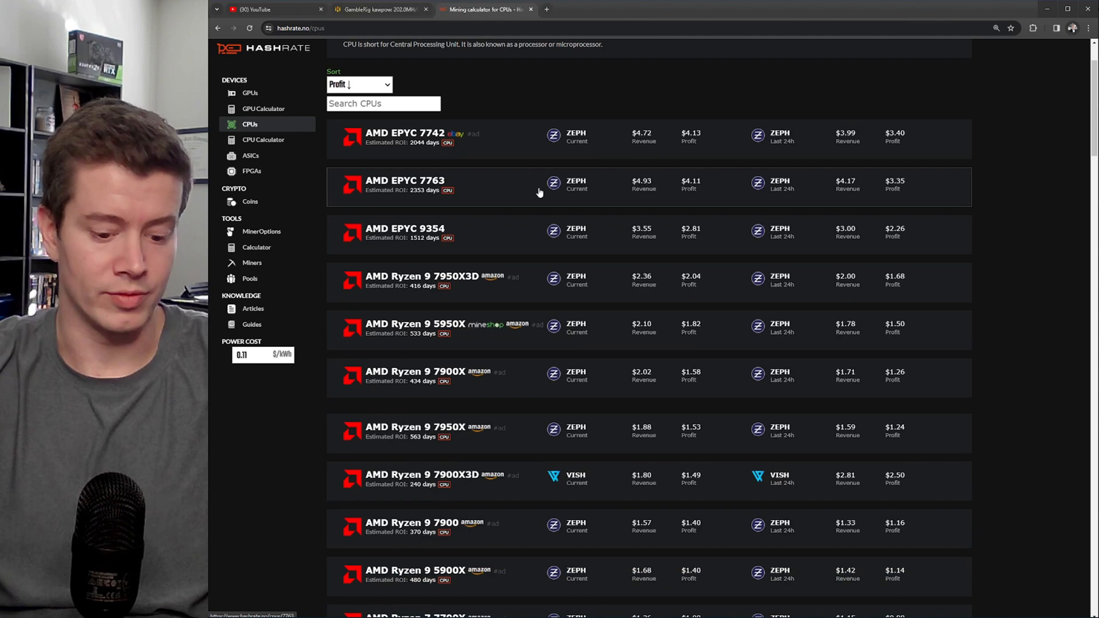
pyautogui.write('780')
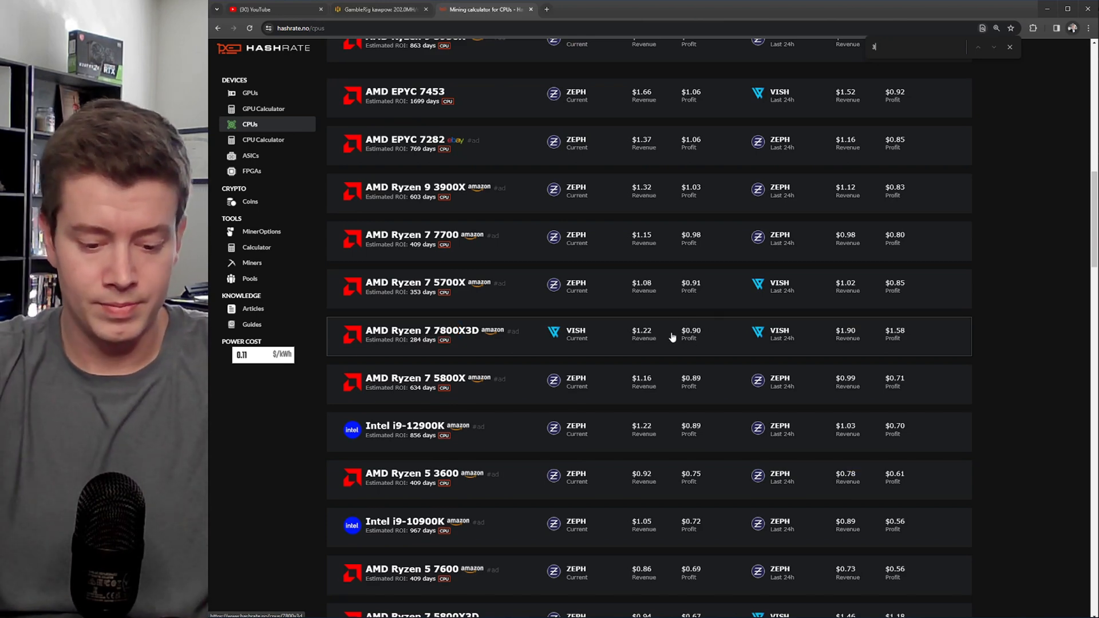
pyautogui.write('600')
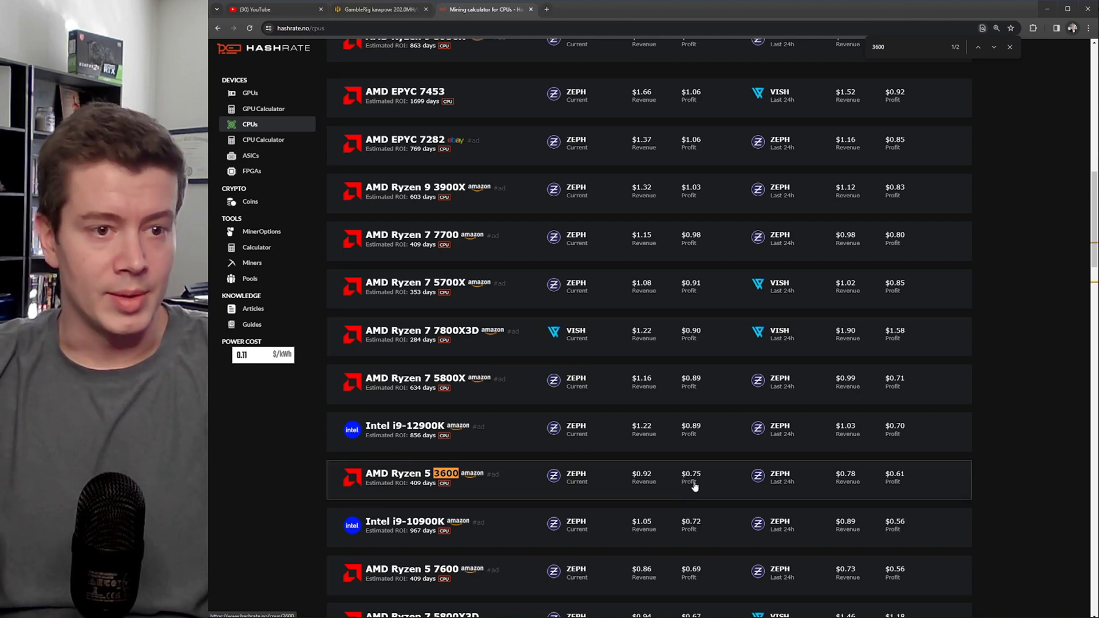